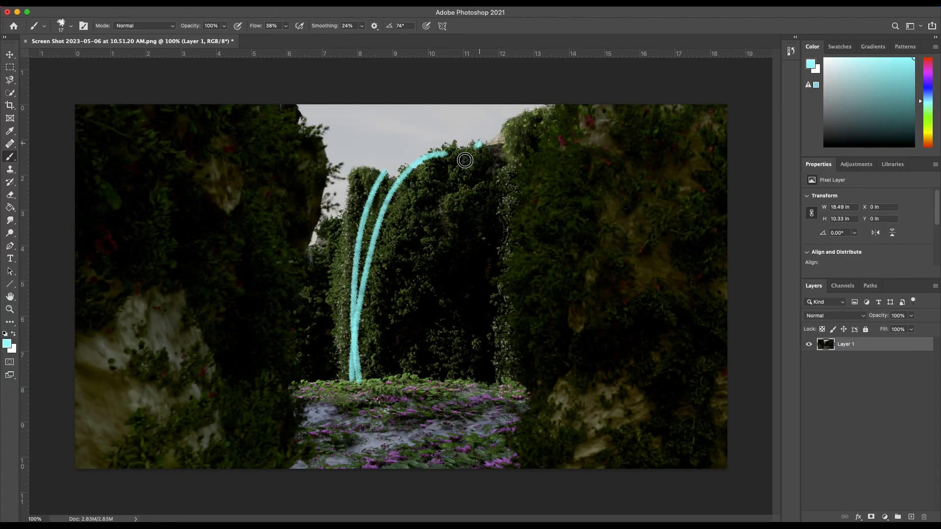
Step: Paint a curving cyan stroke over the render tracing the waterfall's path between the cliffs
{"action": "left_click_drag", "start_coordinate": [465, 161], "coordinate": [507, 384]}
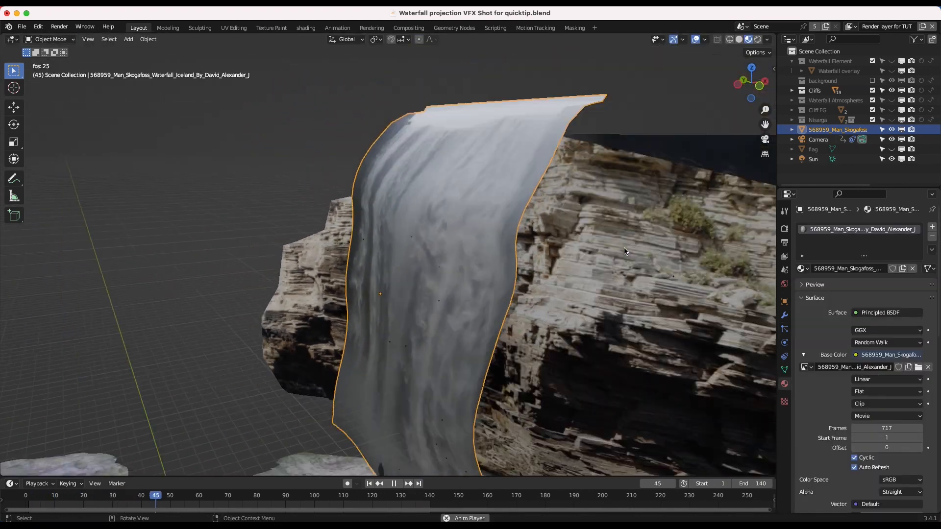
{"action": "left_click", "coordinate": [409, 28]}
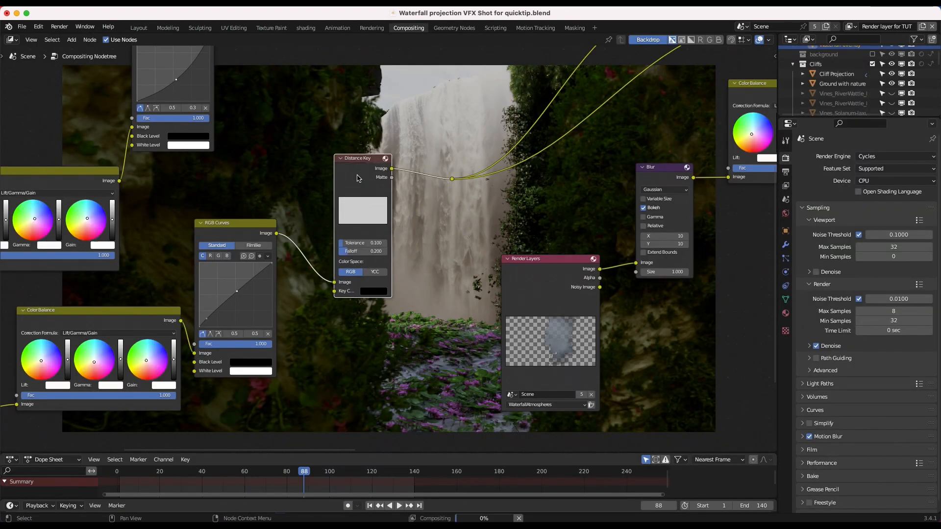
Step: Import the waterfall MP4 footage as a plane into the 3D scene via Images as Planes
{"action": "scroll", "scroll_direction": "down", "scroll_amount": 3}
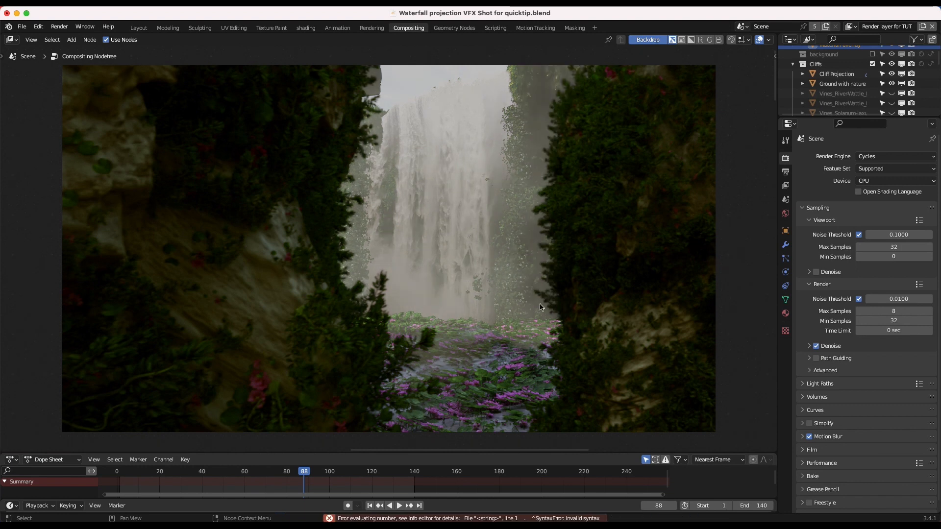
{"action": "left_click", "coordinate": [138, 28]}
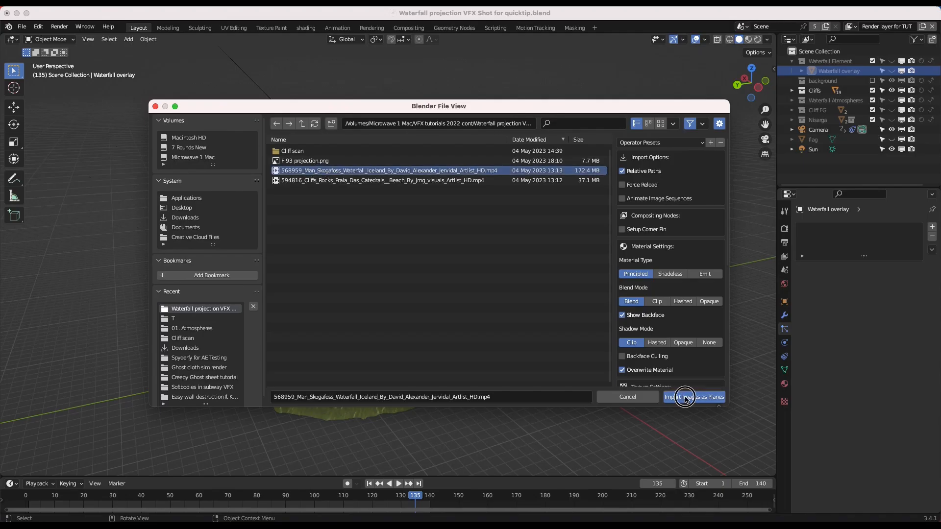
{"action": "left_click", "coordinate": [694, 397]}
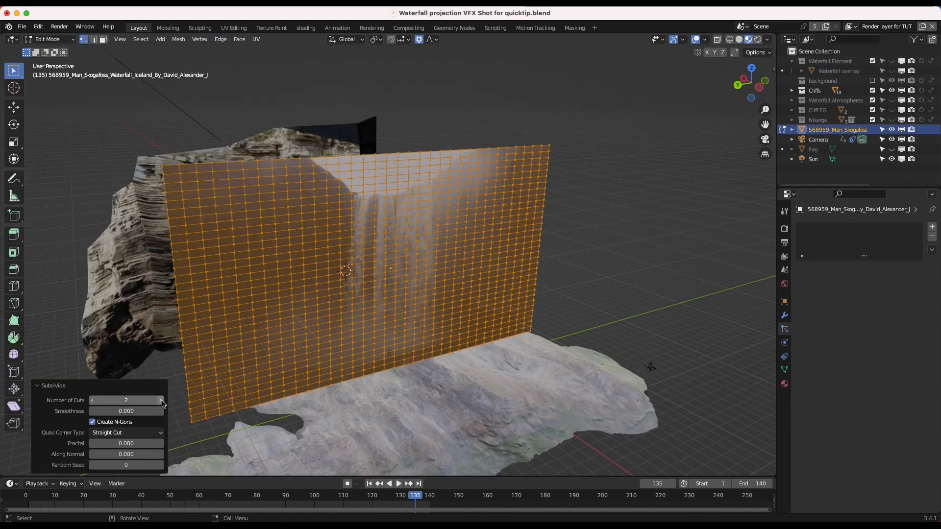